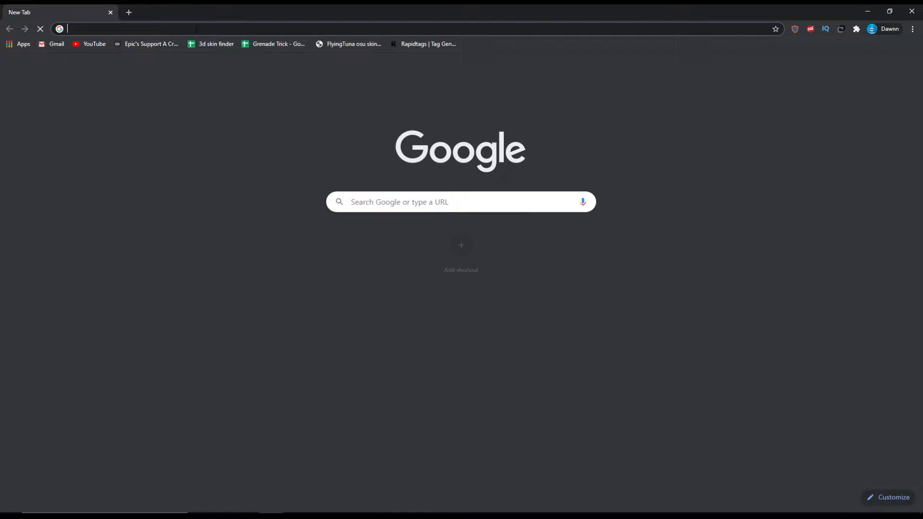
Search for 'logitech gaming software' and follow the Logitech G HUB result.
text(logitech gani)
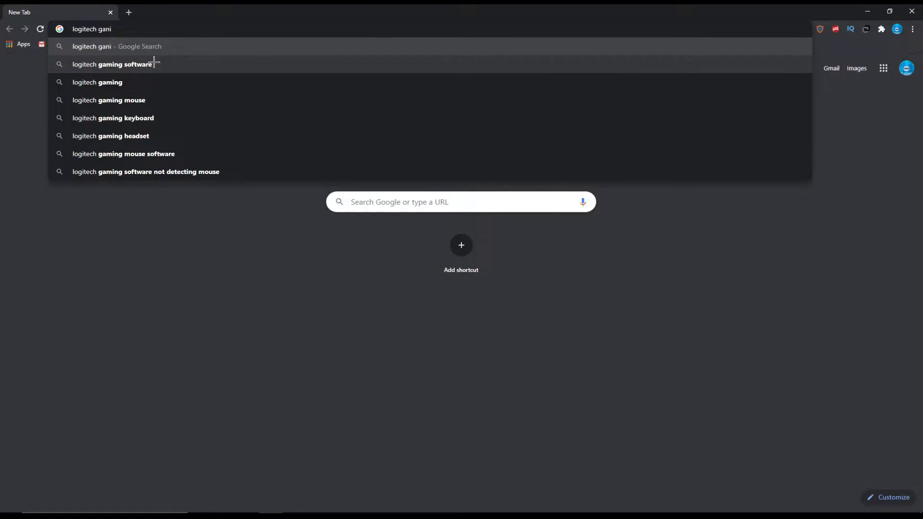
click(111, 63)
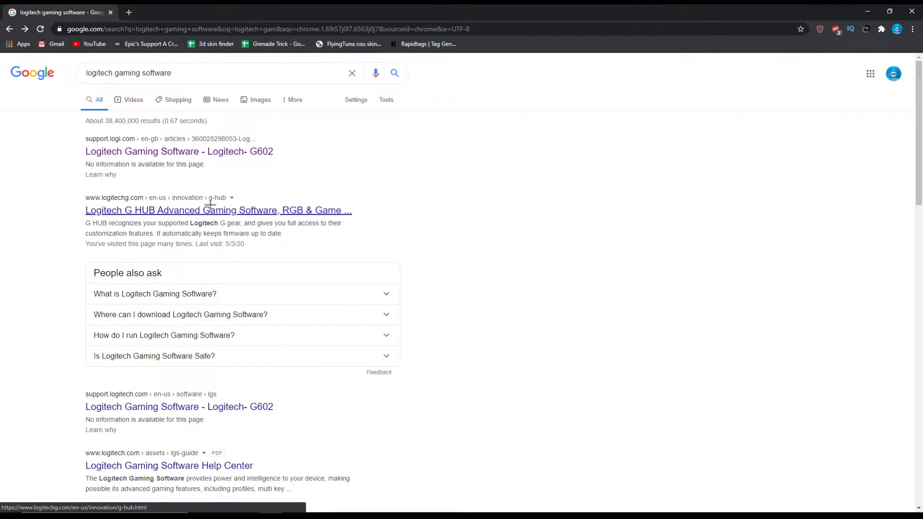
click(219, 210)
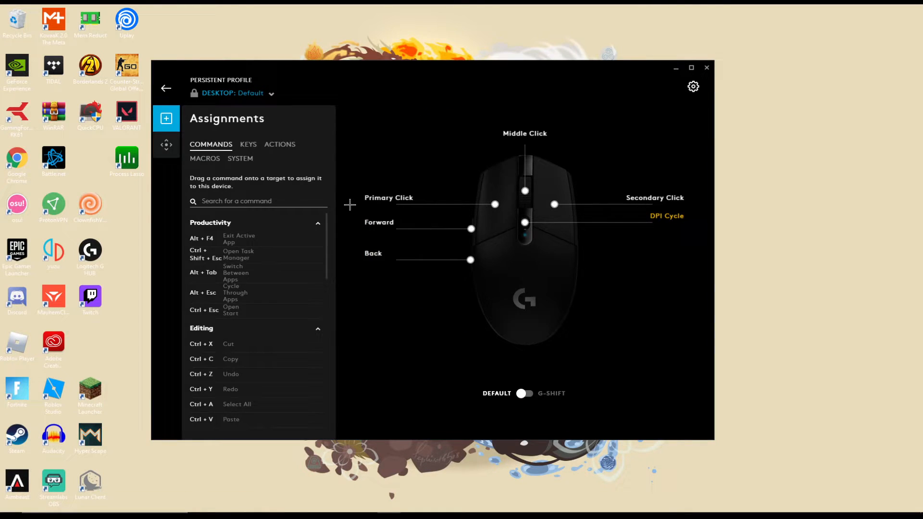
Assign the keyboard key E to the mouse's Forward side button from the KEYS list.
click(248, 144)
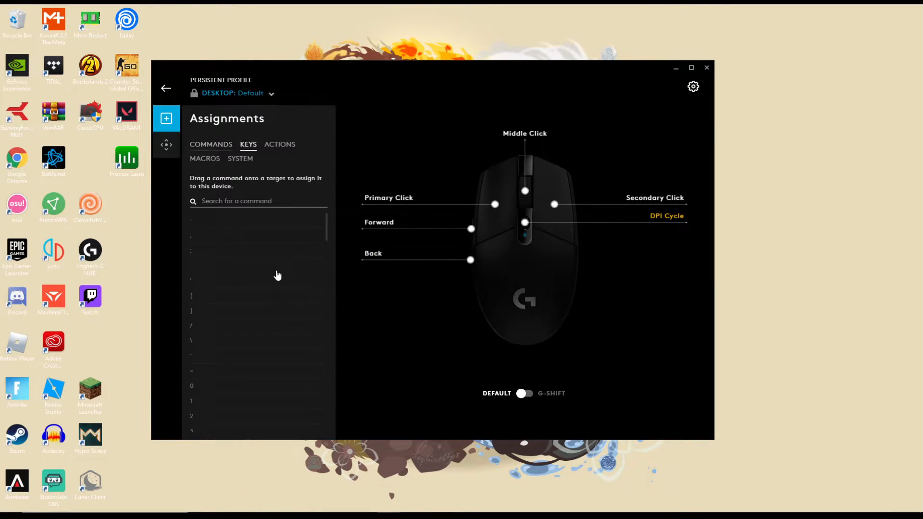
scroll(down, 3)
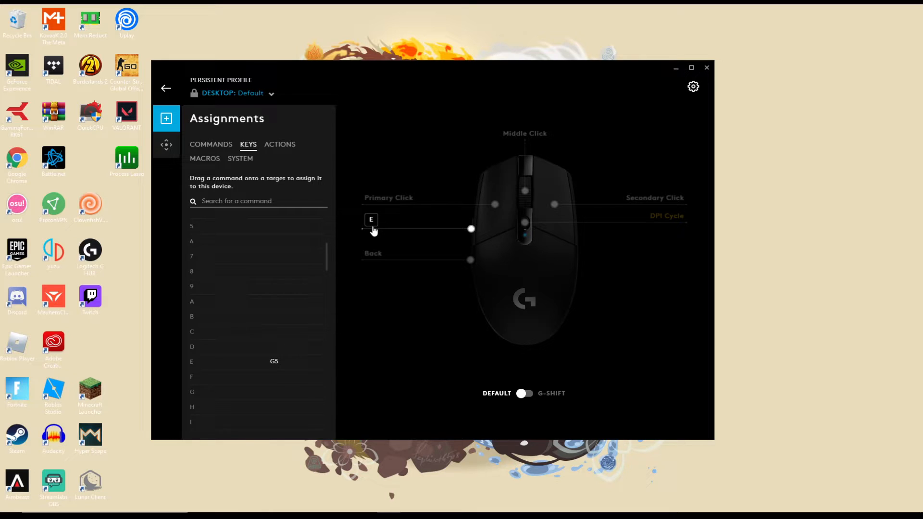
click(210, 144)
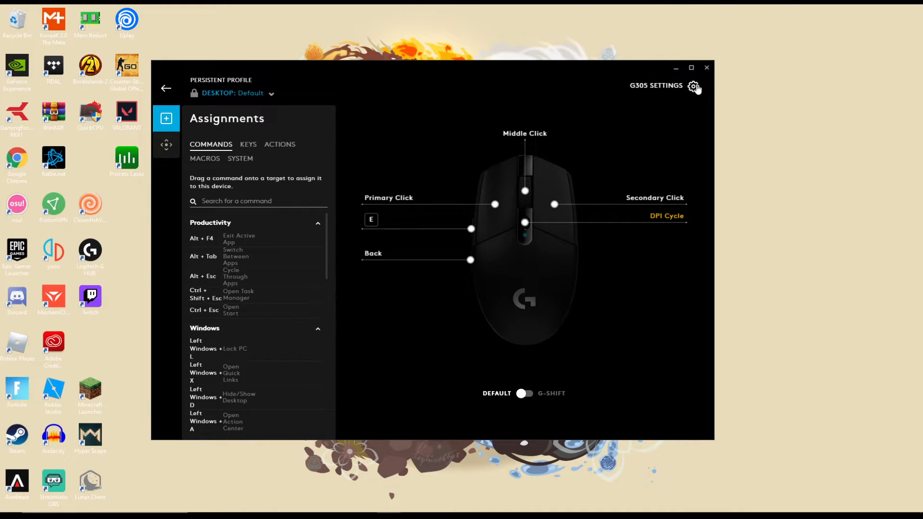
Bring up the G305 device settings with its on-board memory options.
click(694, 86)
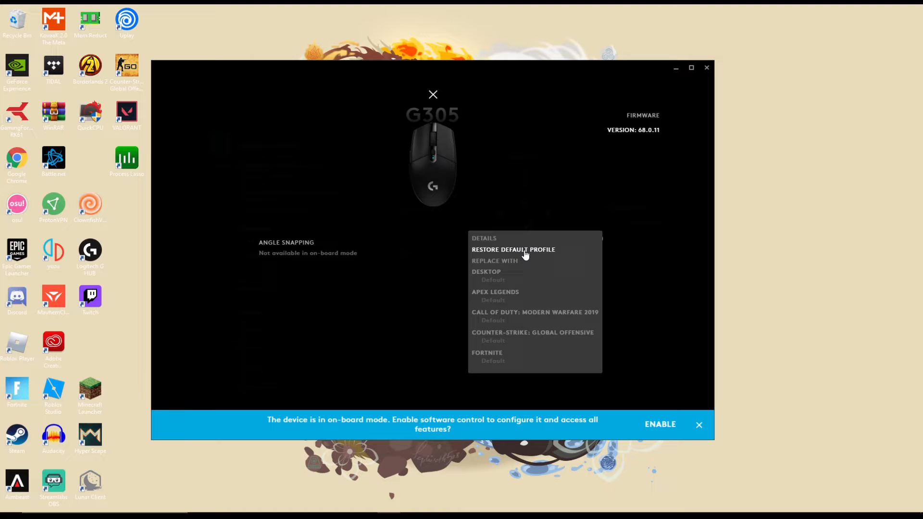
mouse_move(497, 279)
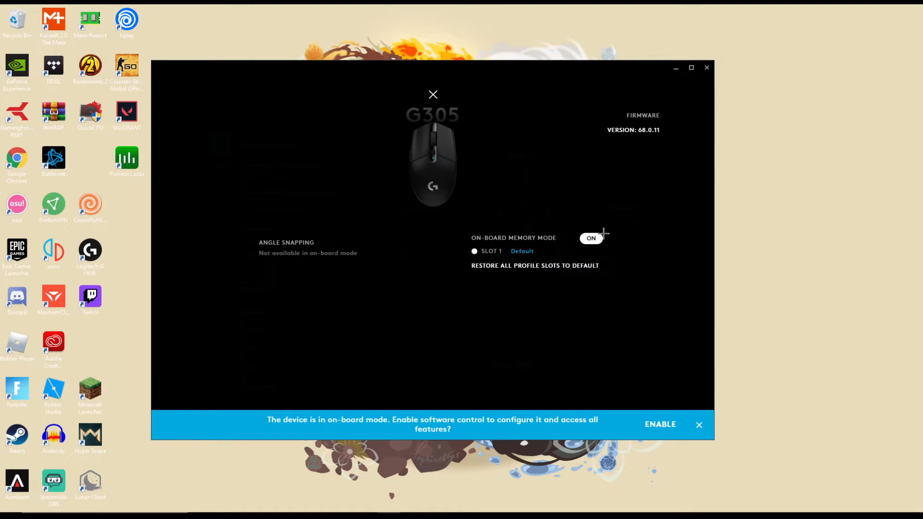
mouse_move(619, 290)
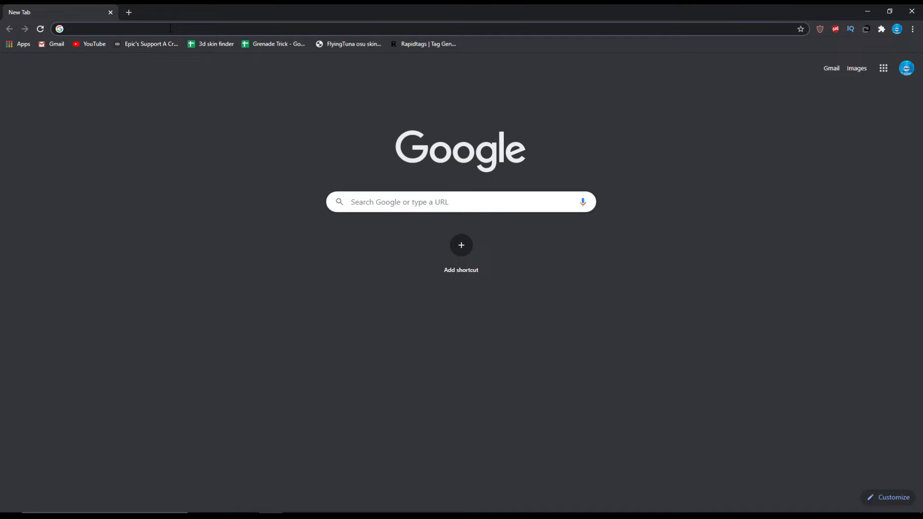
Search the web for 'razer keyboard' from the new tab's address bar.
click(117, 27)
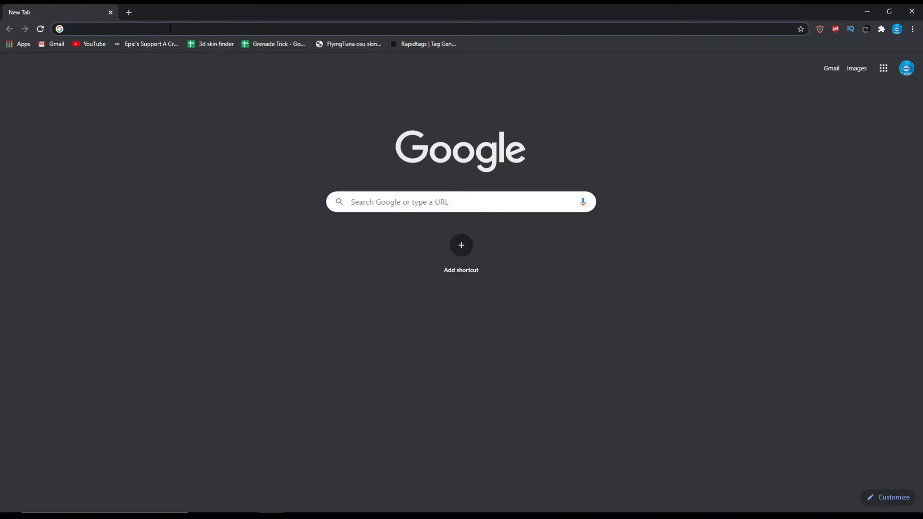
click(117, 28)
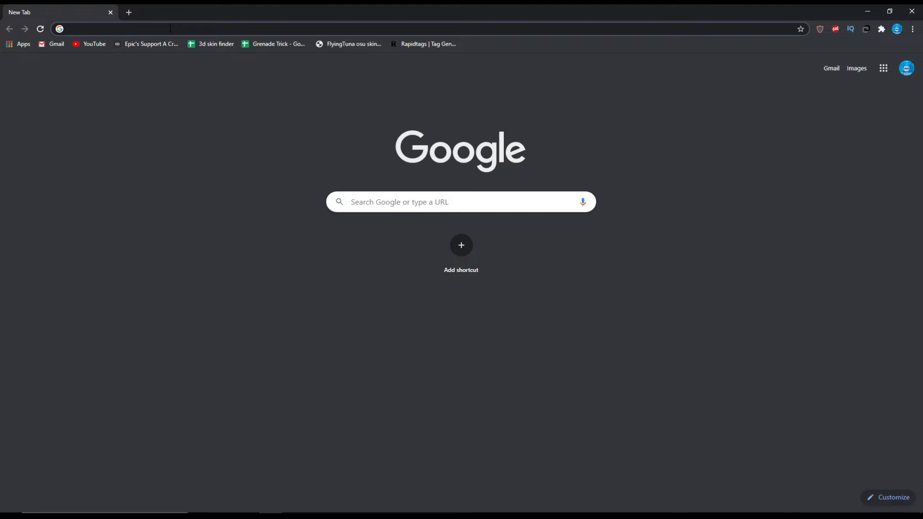
click(117, 27)
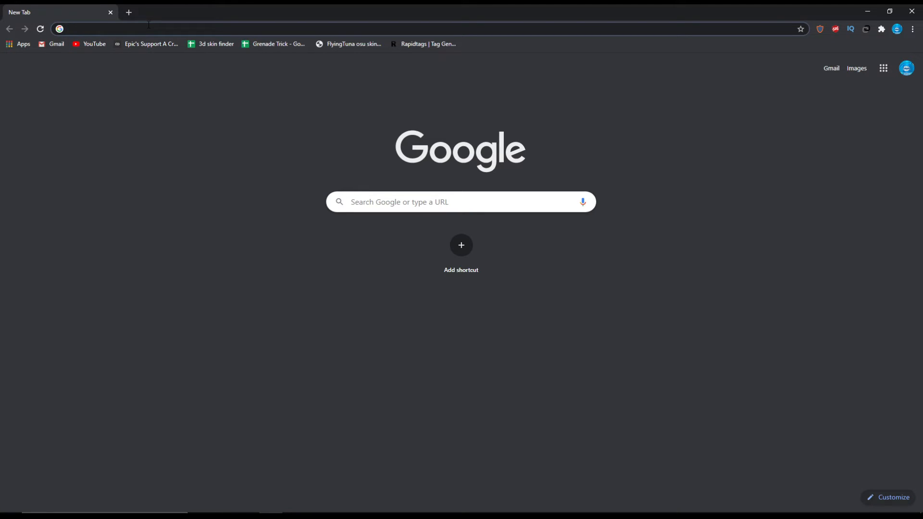
text(razer keyboa)
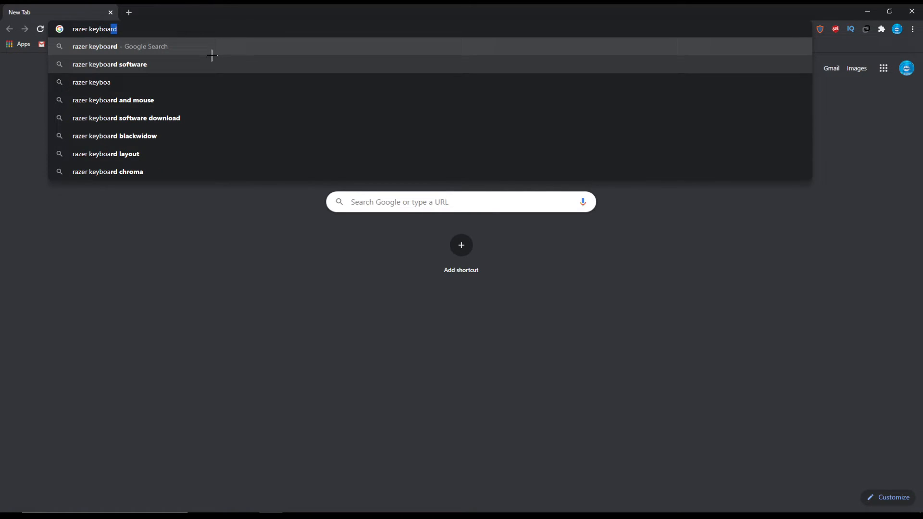
click(110, 64)
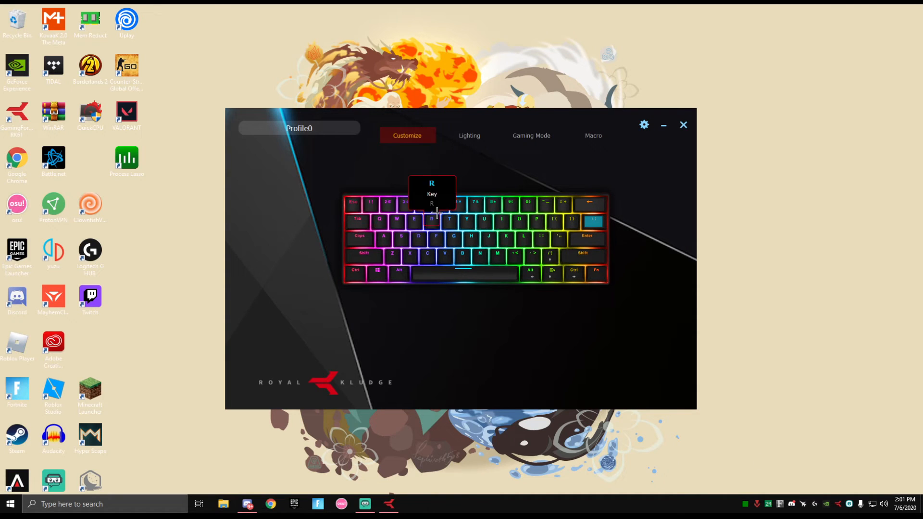
Start remapping the keyboard's E key to a Mouse Function.
click(414, 219)
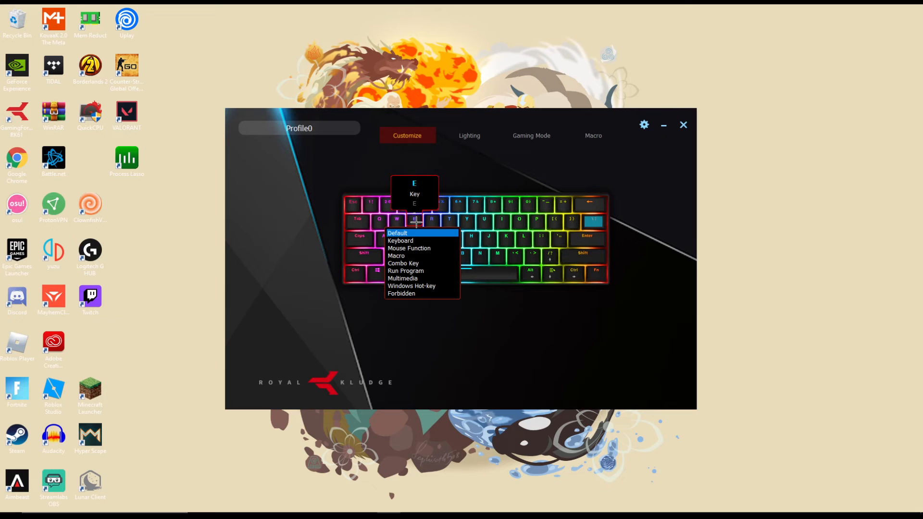
click(408, 249)
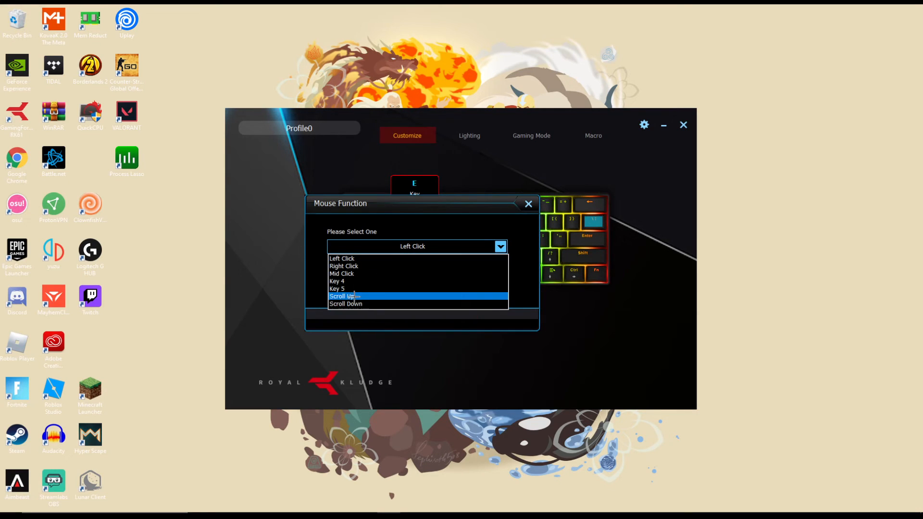